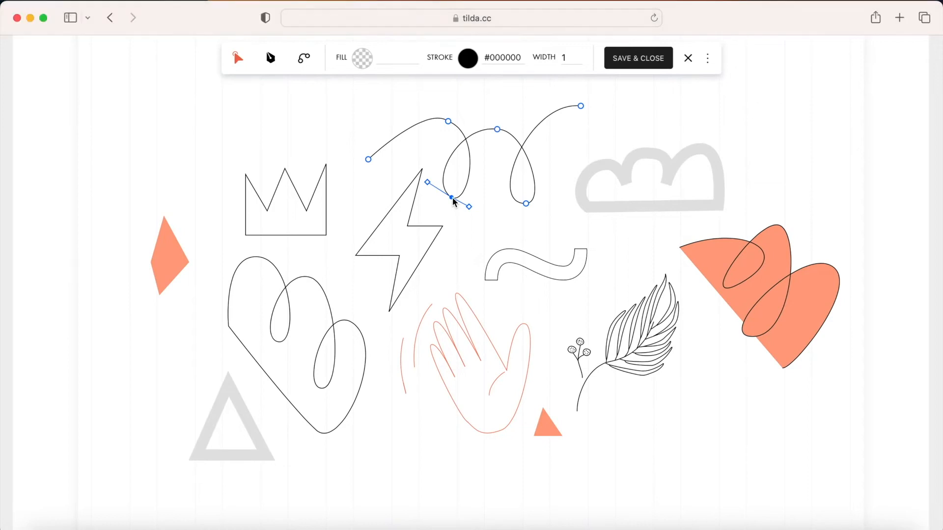
Reshape a loop of the curvy path, then close the vector editor
left_click_drag(463, 207, 481, 217)
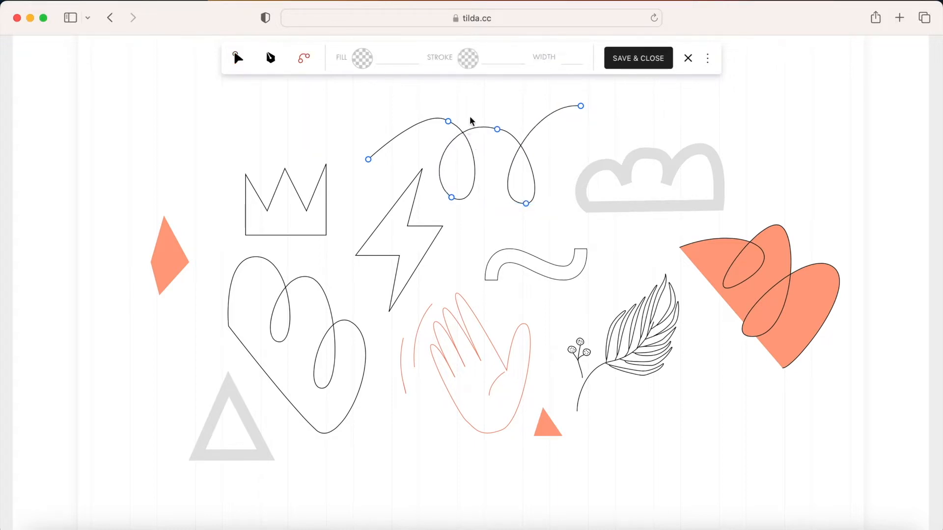
left_click(688, 58)
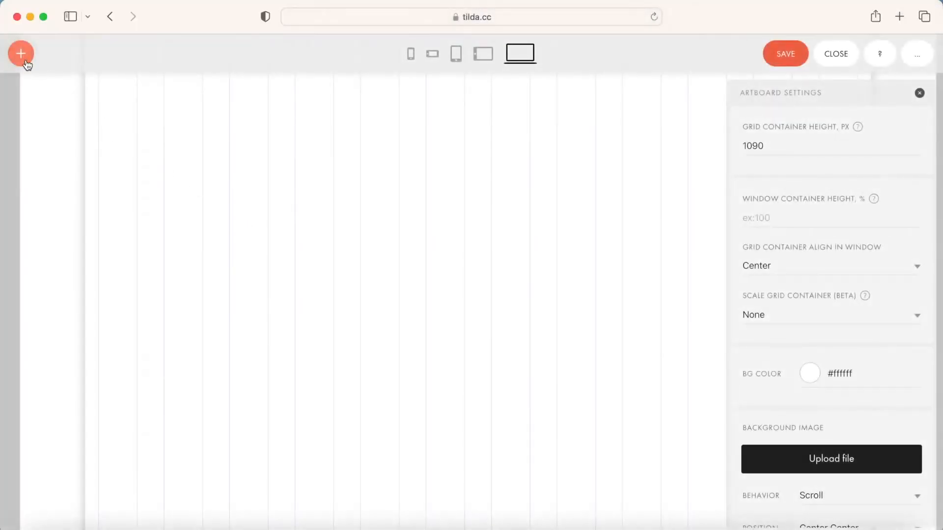
Add a new vector element via Add Vector (beta) and open it with EDIT VECTOR
left_click(20, 53)
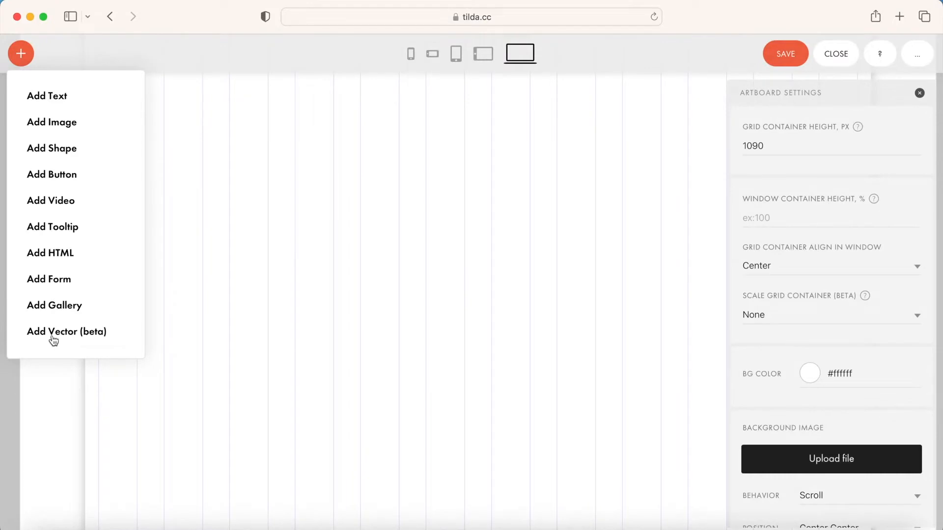
left_click(66, 331)
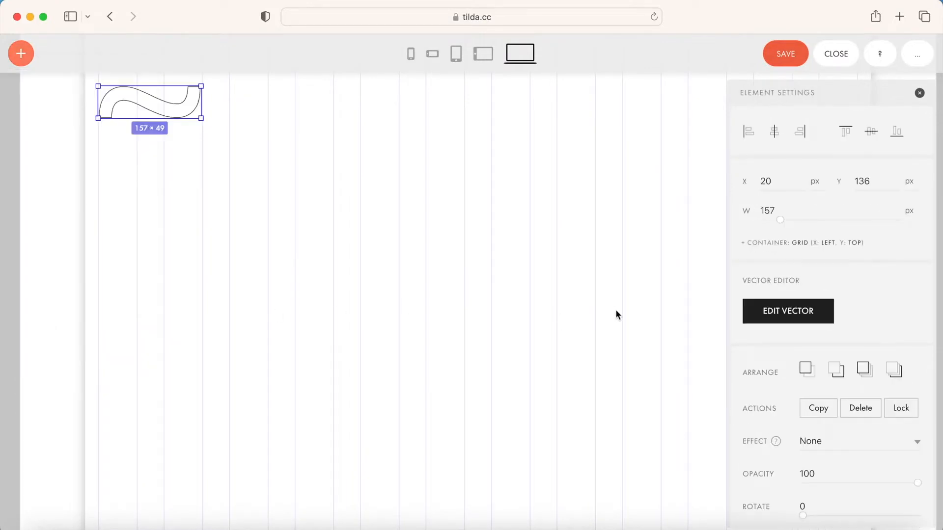
left_click(788, 311)
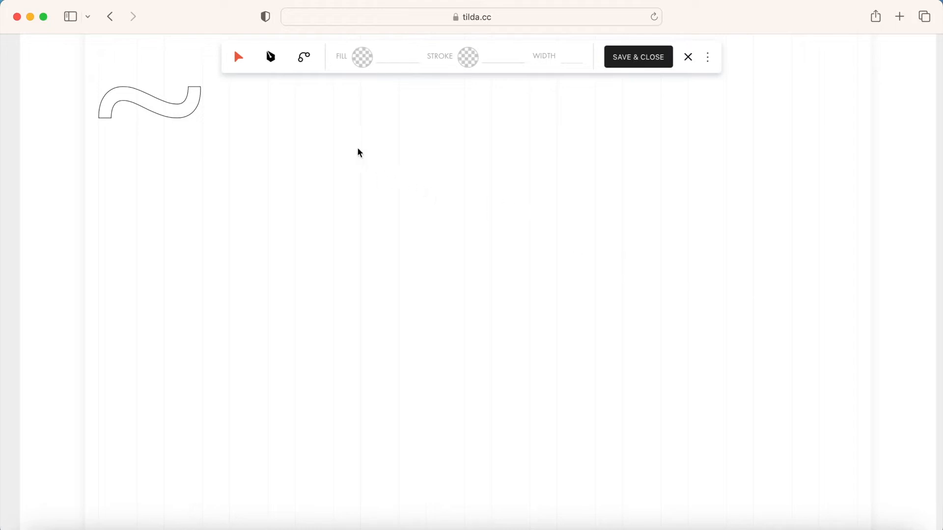
mouse_move(270, 57)
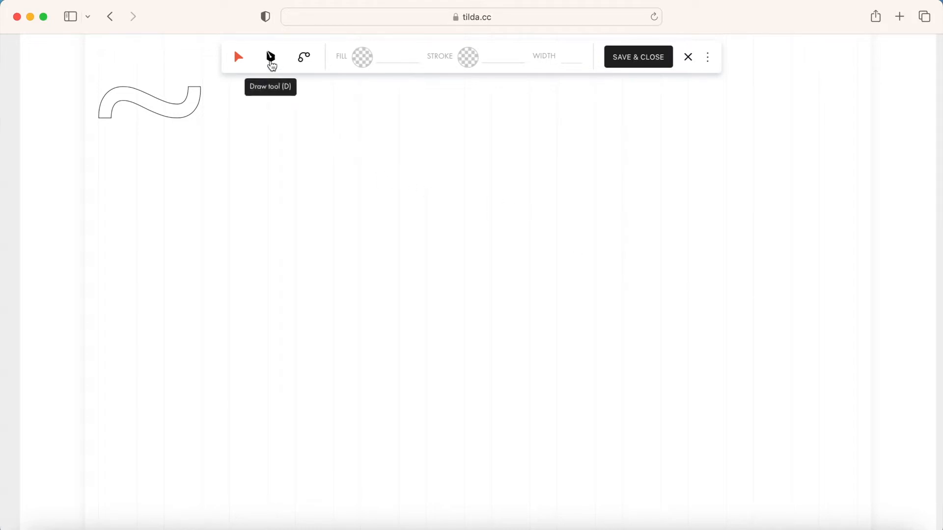
Draw an open zigzag path that includes one curved arch segment
left_click(270, 56)
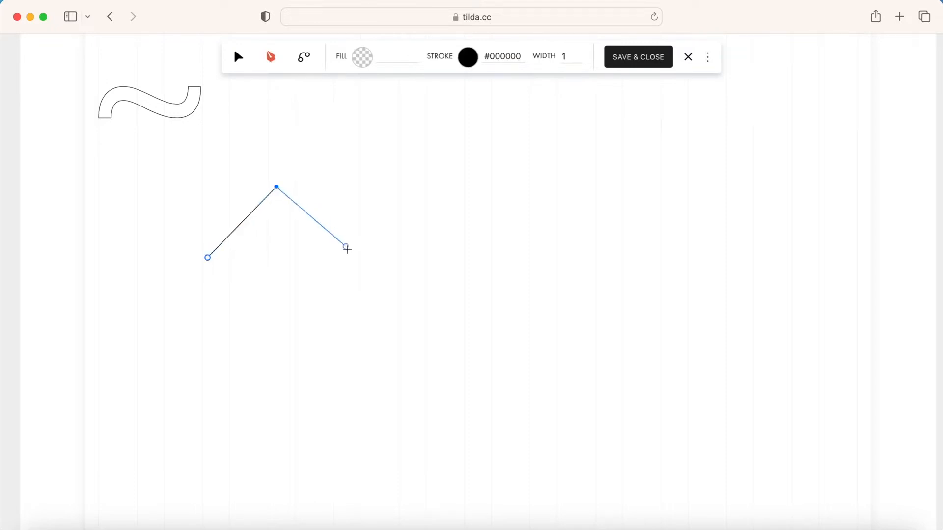
left_click_drag(348, 257, 507, 248)
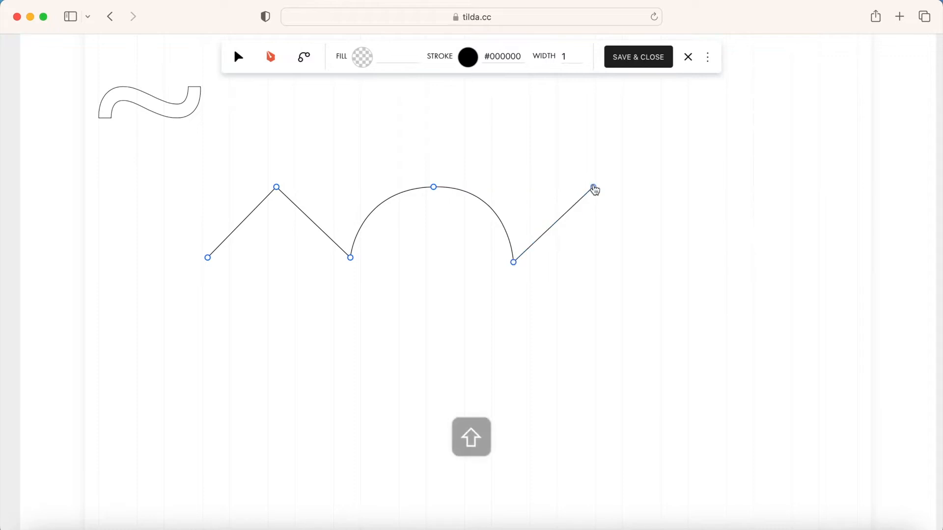
left_click(586, 261)
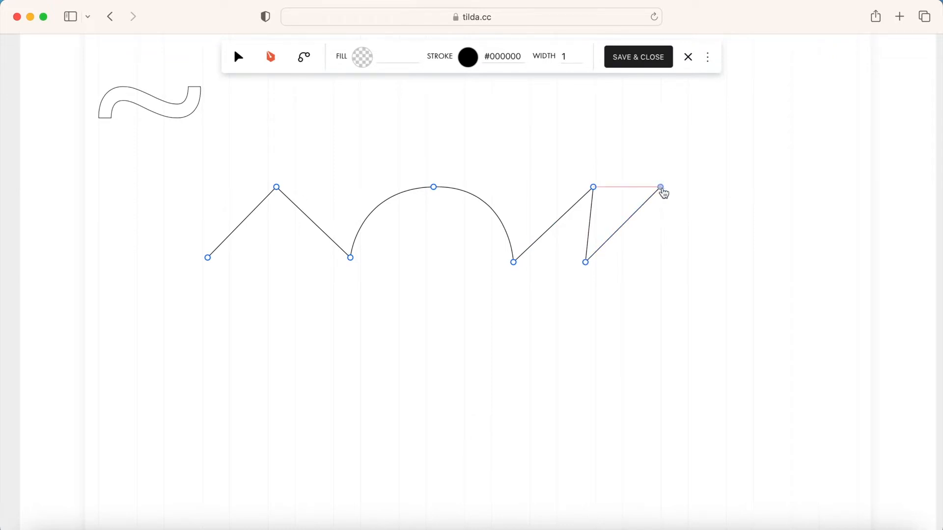
key("Escape")
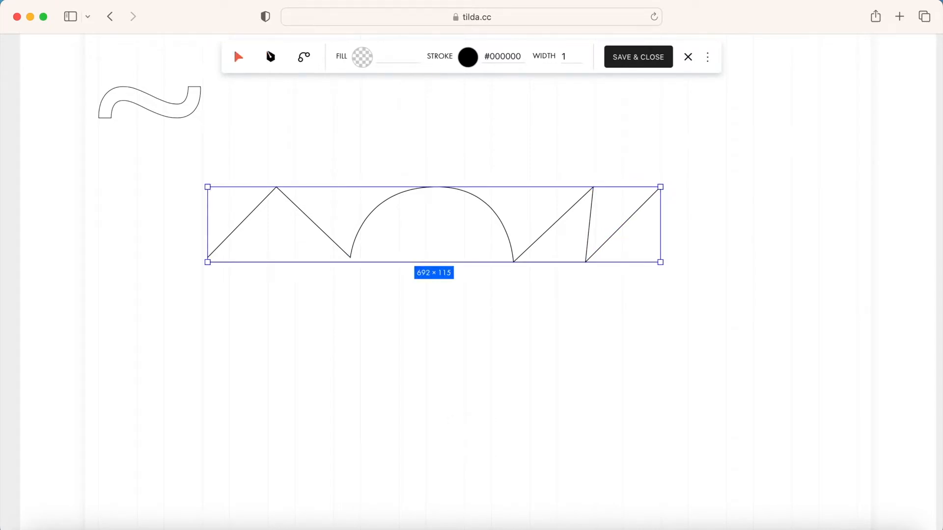
left_click(270, 57)
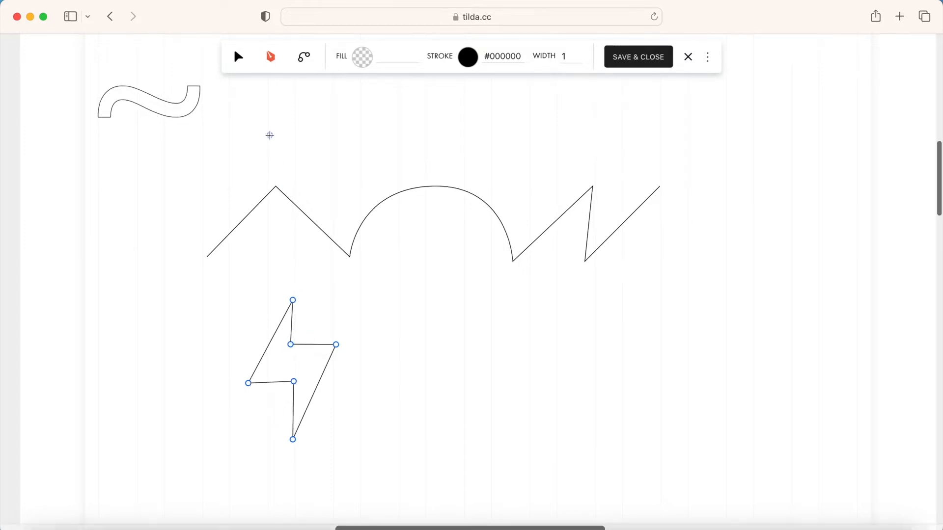
Close the lightning bolt, give it a width-15 coral outline, and rotate it
left_click(239, 56)
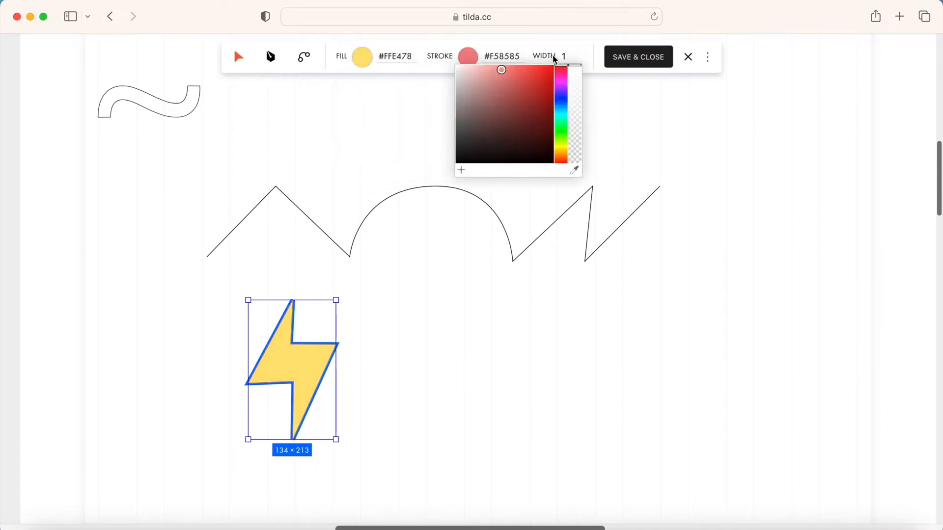
type("10")
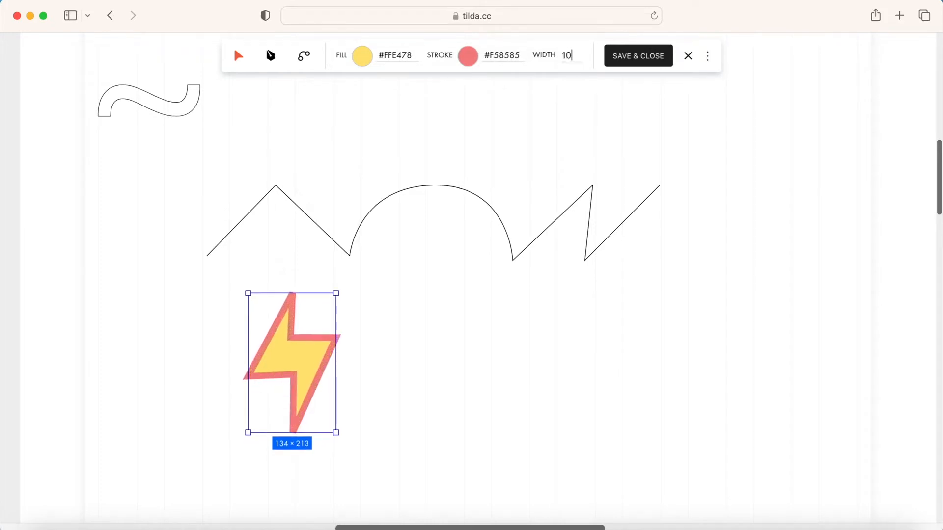
type("15")
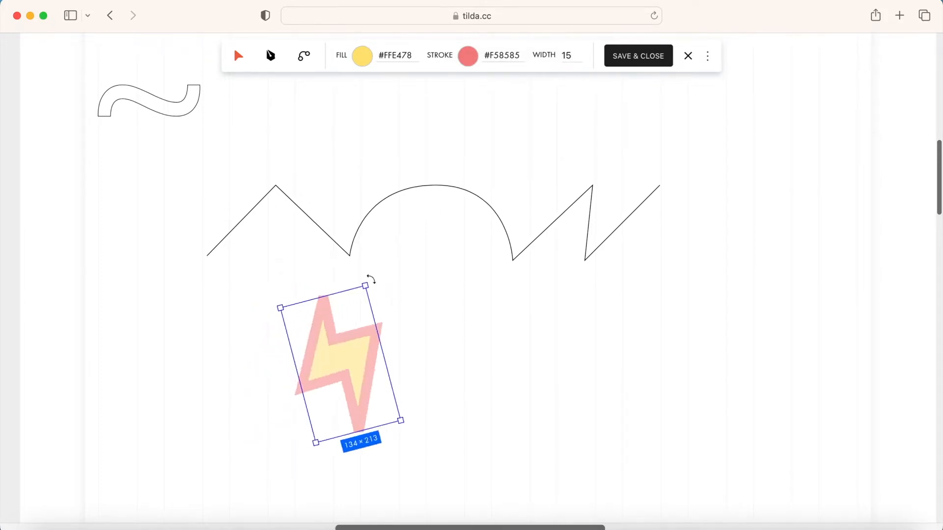
left_click_drag(367, 284, 376, 246)
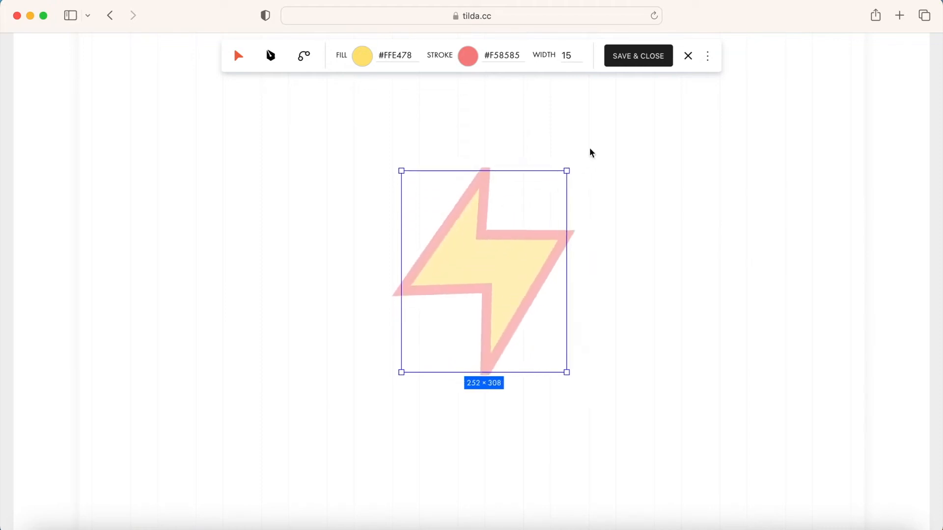
Resize the bolt repeatedly from its centre, ending at 172 × 299
left_click_drag(566, 170, 488, 144)
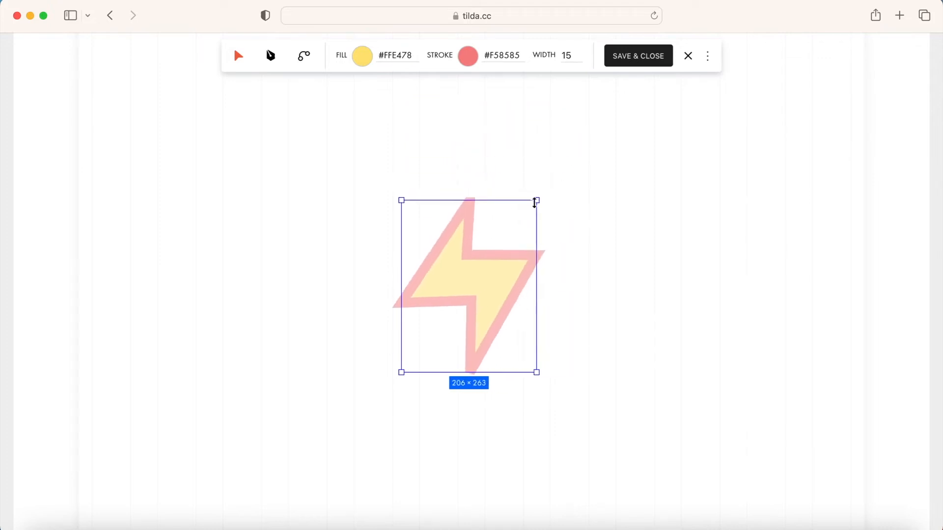
left_click_drag(535, 202, 488, 211)
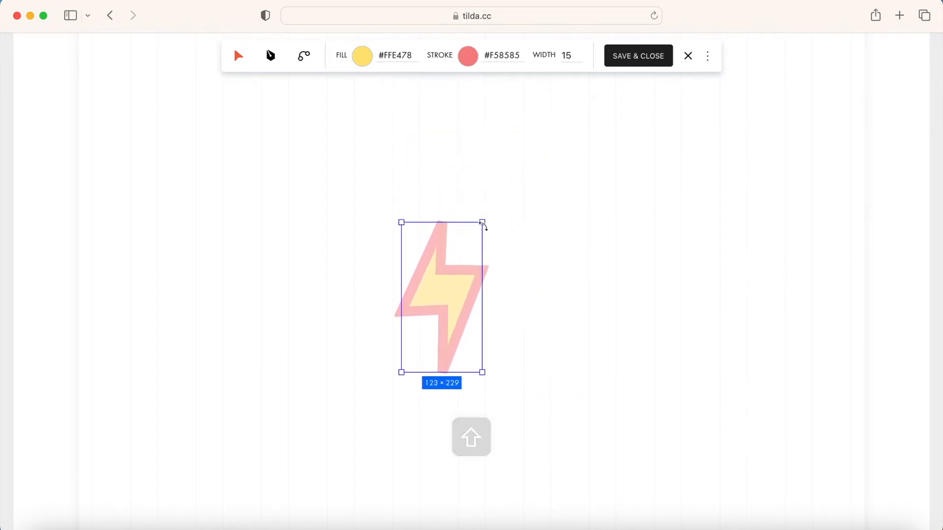
left_click_drag(482, 222, 498, 193)
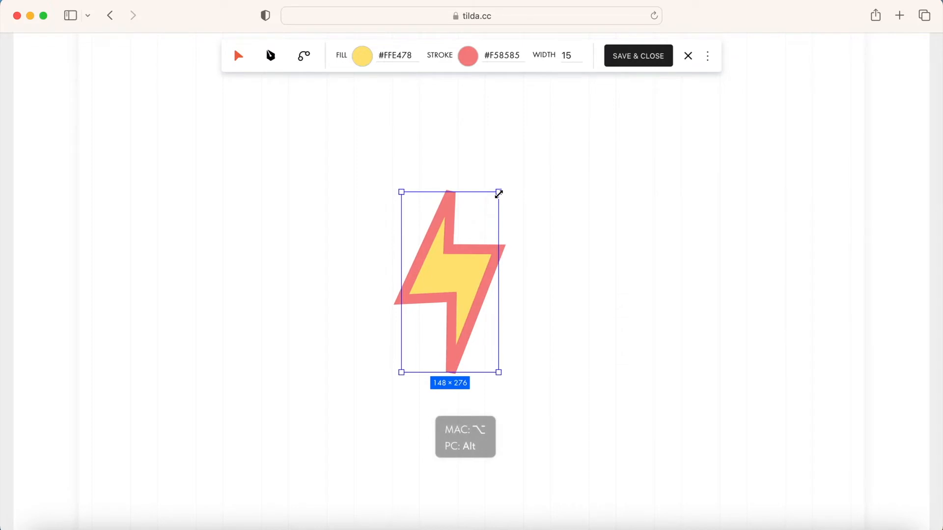
left_click_drag(499, 193, 502, 192)
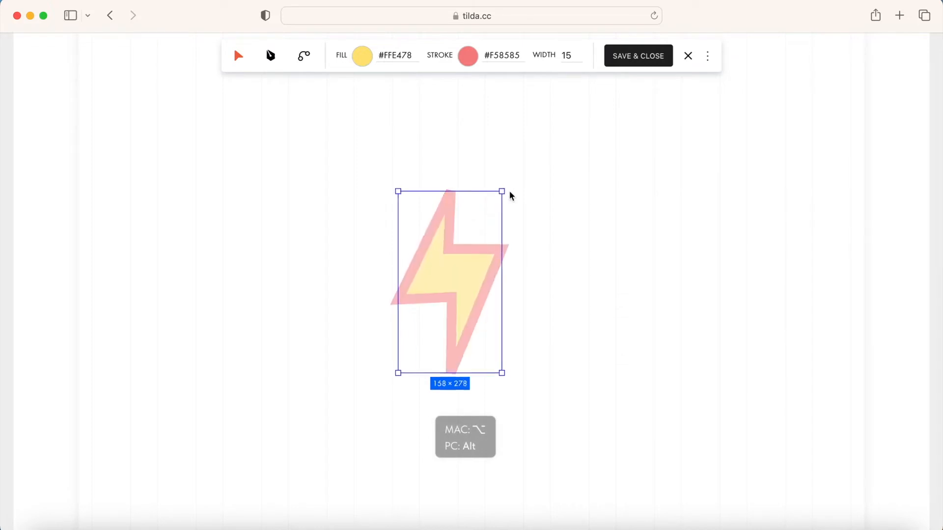
left_click_drag(502, 191, 538, 158)
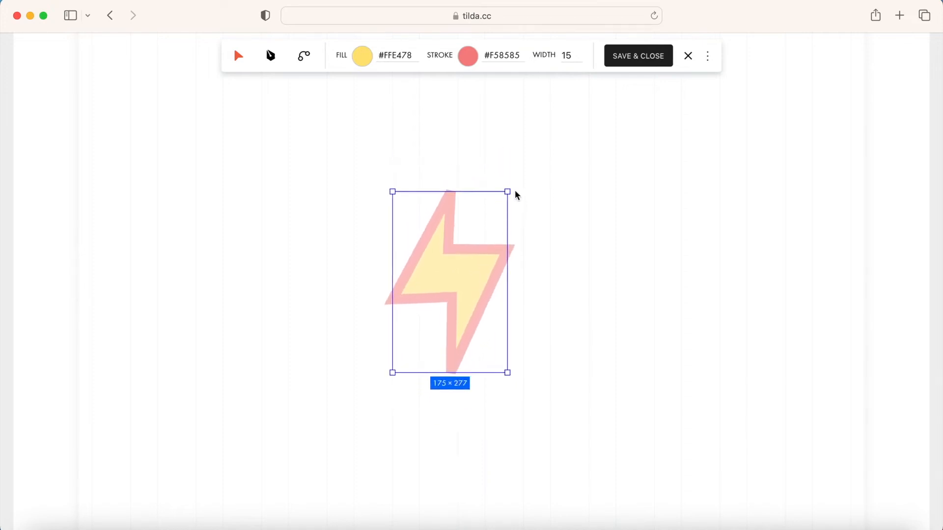
left_click_drag(507, 193, 504, 189)
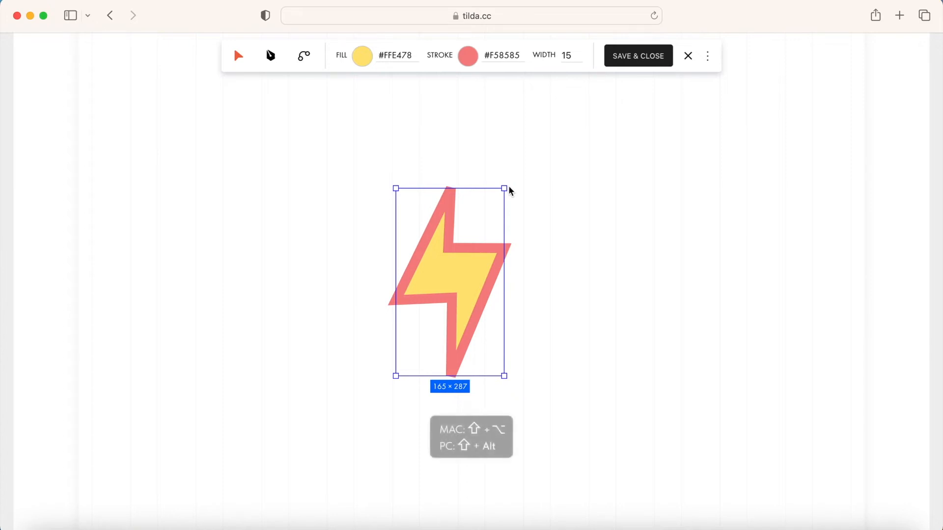
left_click_drag(505, 189, 528, 147)
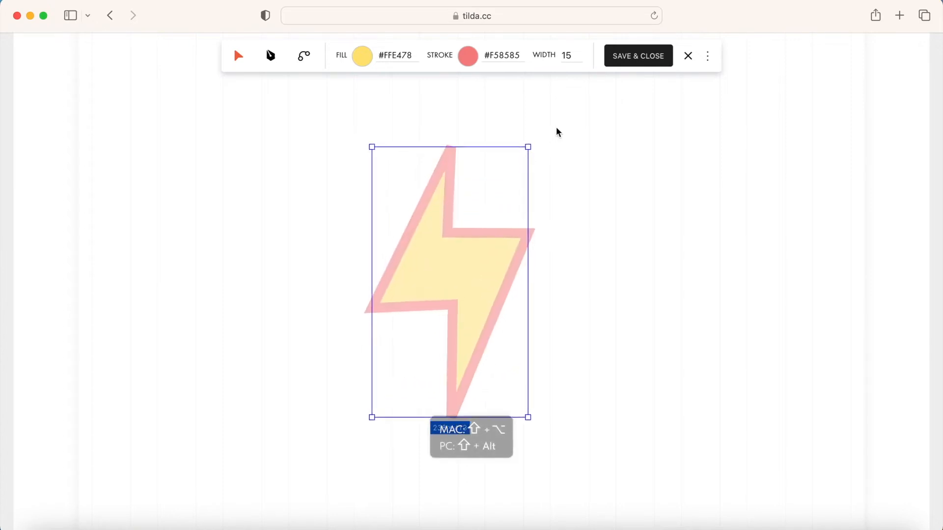
left_click_drag(527, 147, 499, 196)
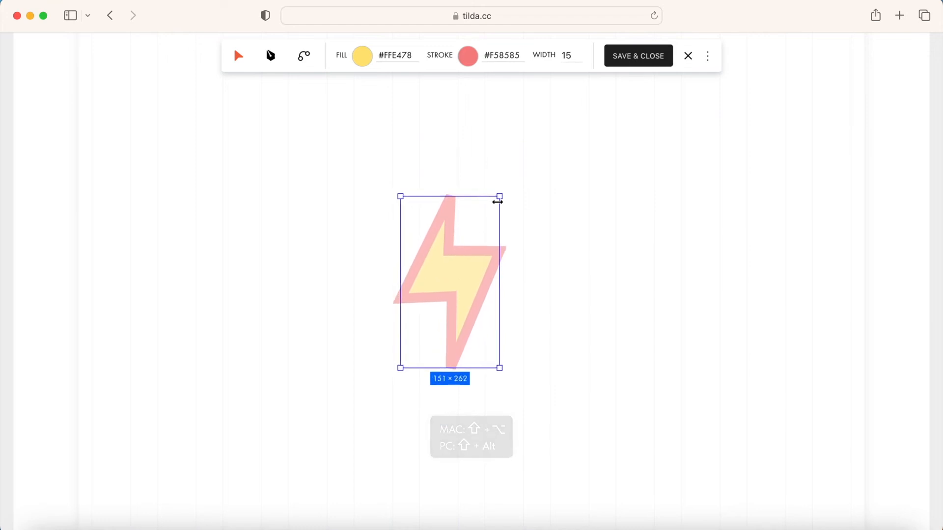
left_click_drag(499, 196, 515, 173)
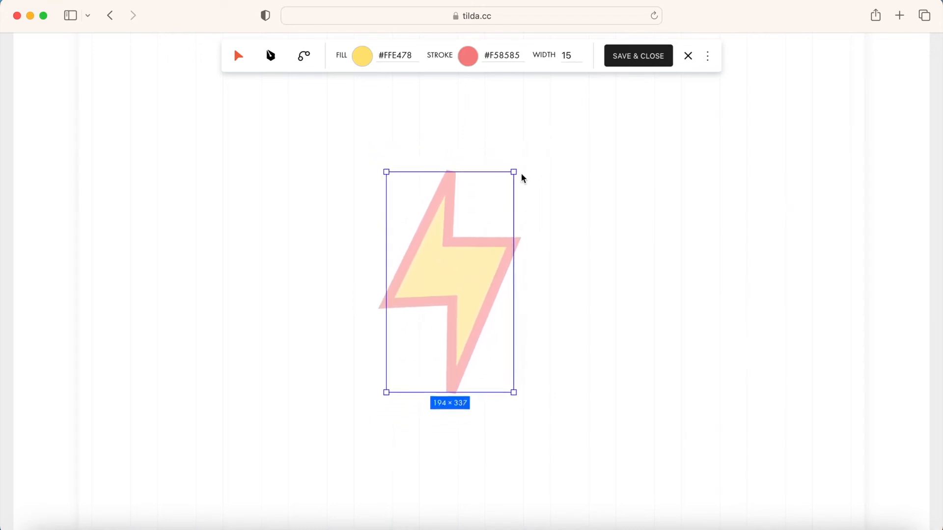
left_click_drag(514, 173, 507, 185)
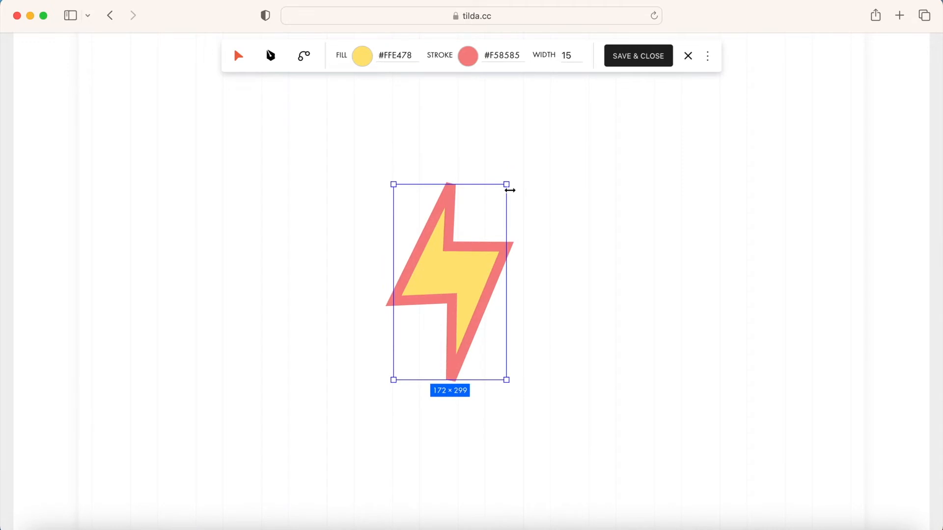
mouse_move(514, 182)
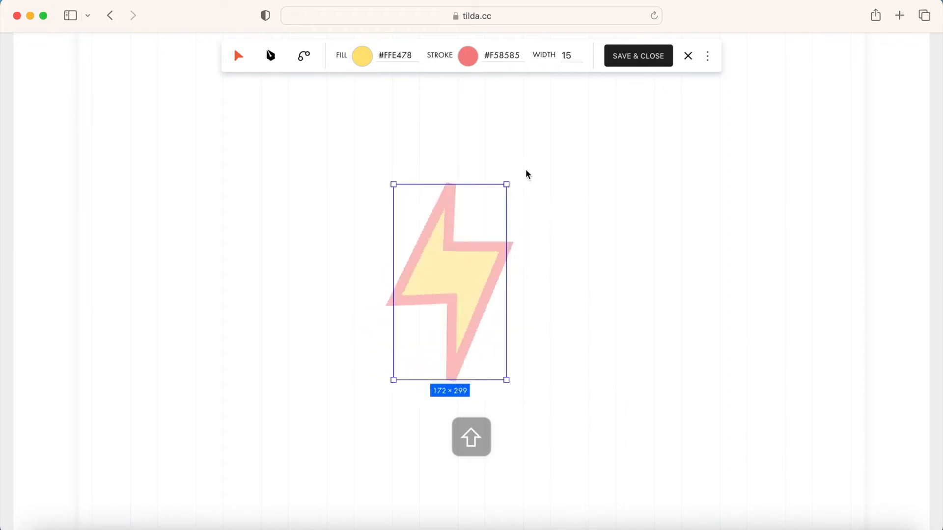
Try rotating the bolt, then bring up the extra editor options menu
left_click_drag(507, 185, 478, 174)
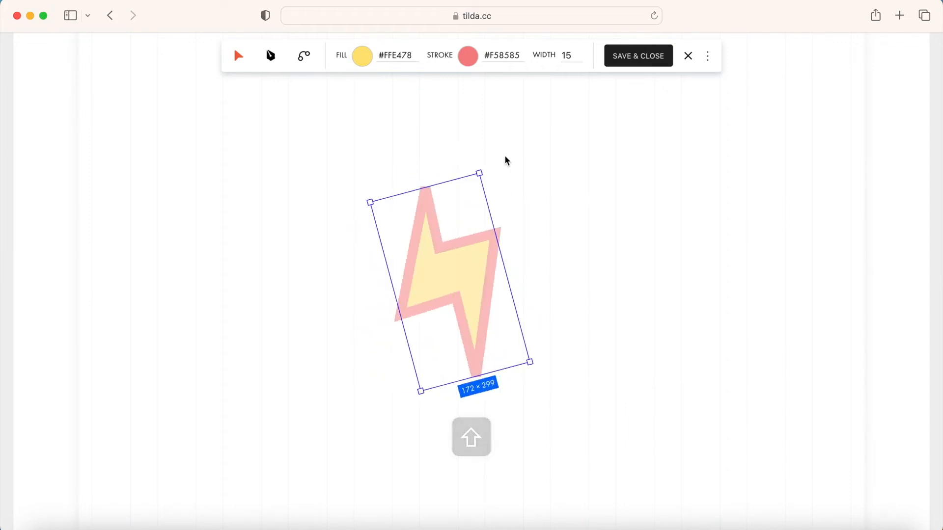
left_click(708, 56)
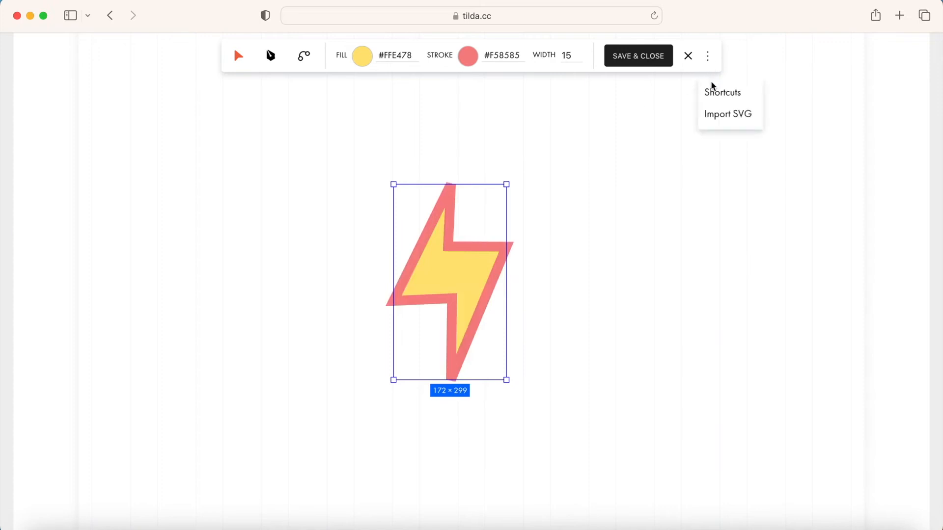
mouse_move(575, 151)
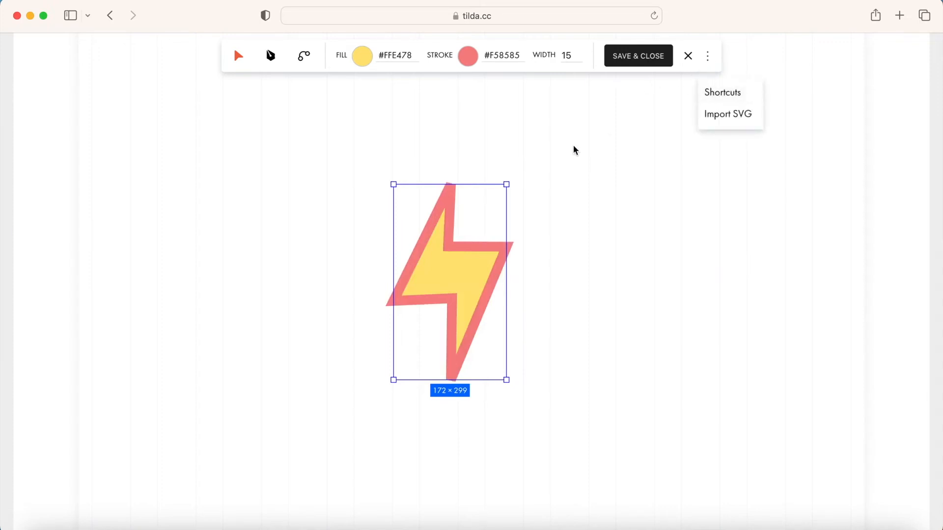
right_click(448, 255)
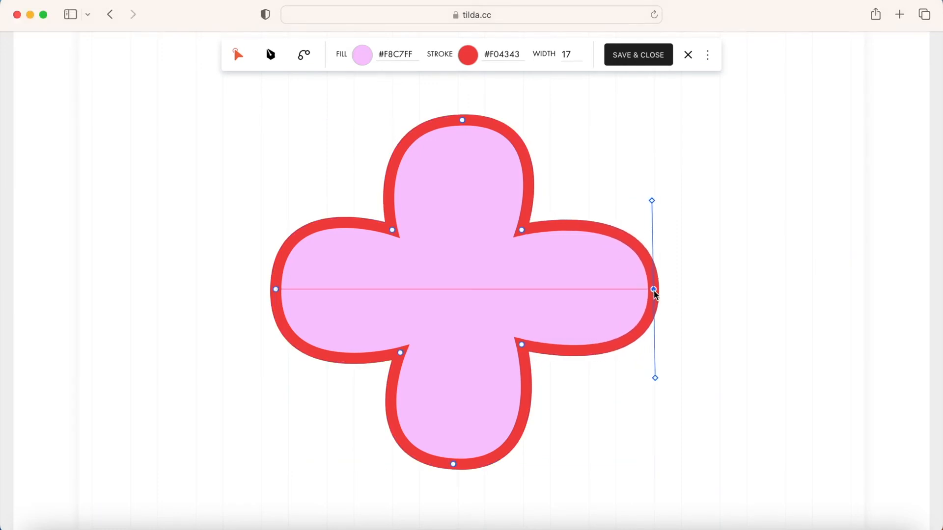
Pull the right petal's tip inward and bend its upper and lower curves
left_click_drag(654, 290, 630, 290)
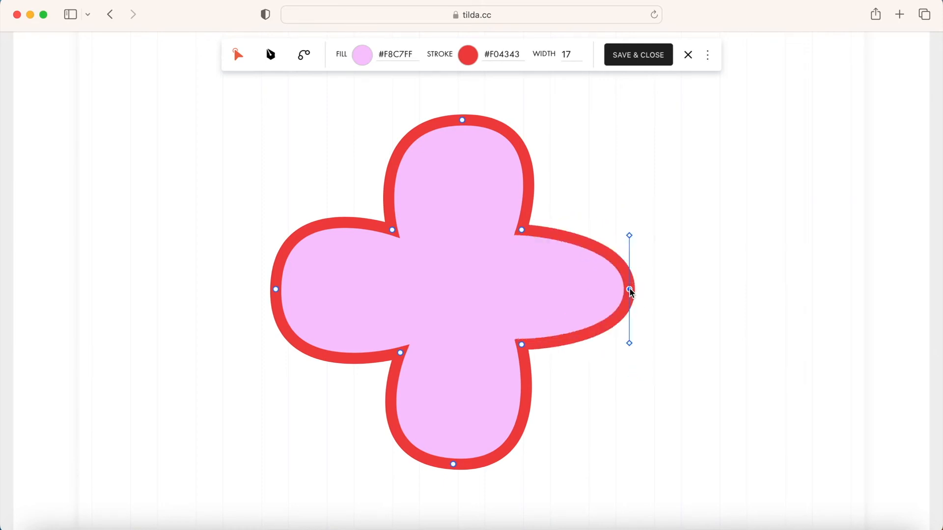
right_click(629, 290)
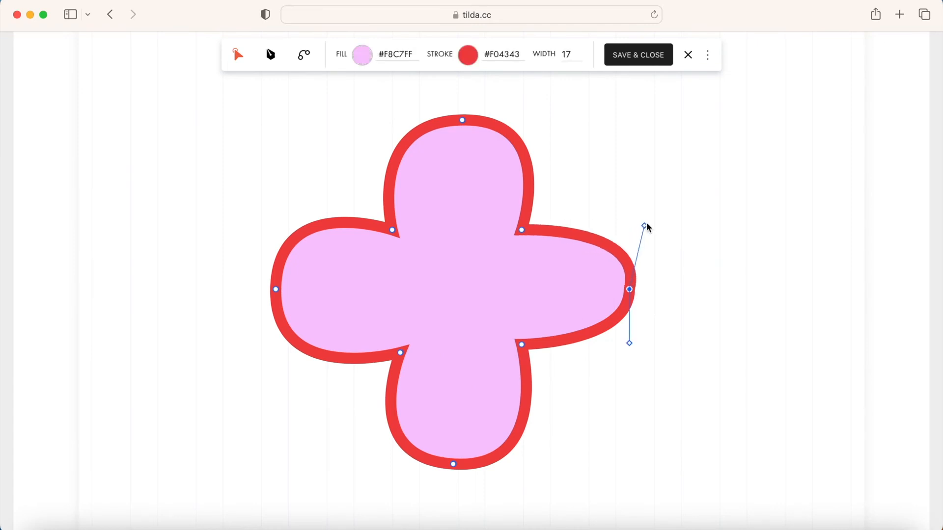
left_click_drag(646, 226, 710, 209)
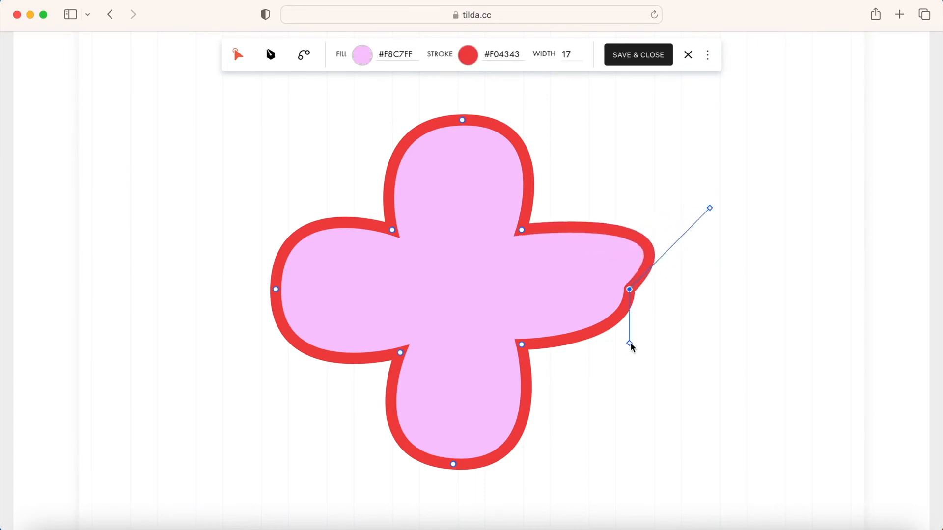
left_click_drag(630, 344, 642, 365)
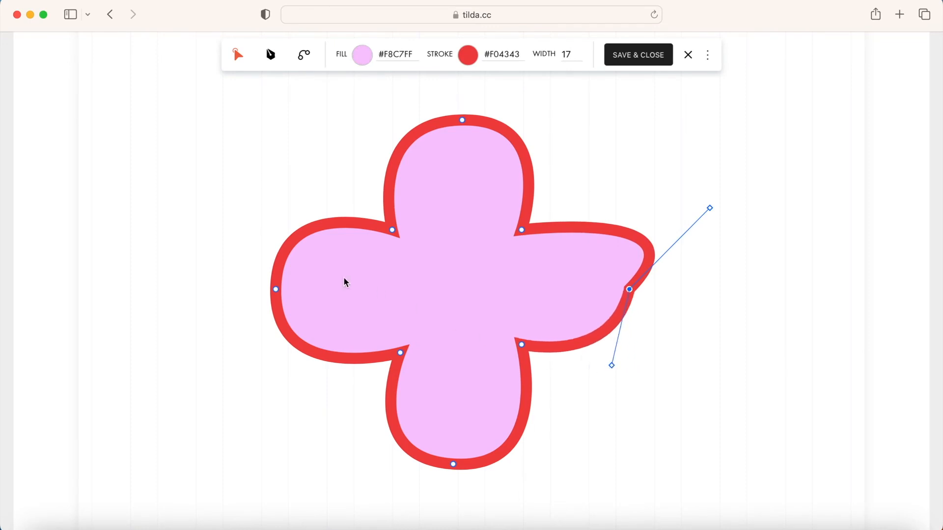
Select the flower's points, then tilt and widen the top petal's curve
right_click(274, 290)
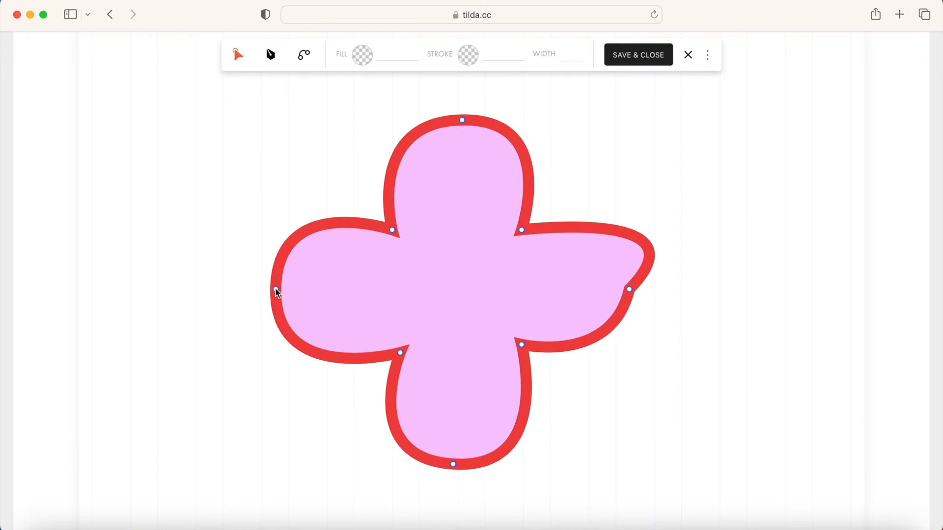
left_click(273, 291)
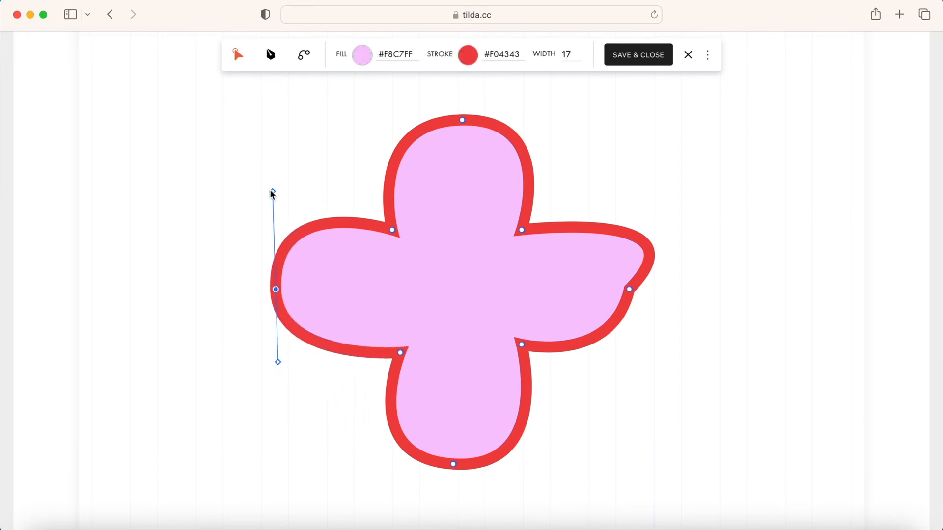
right_click(463, 121)
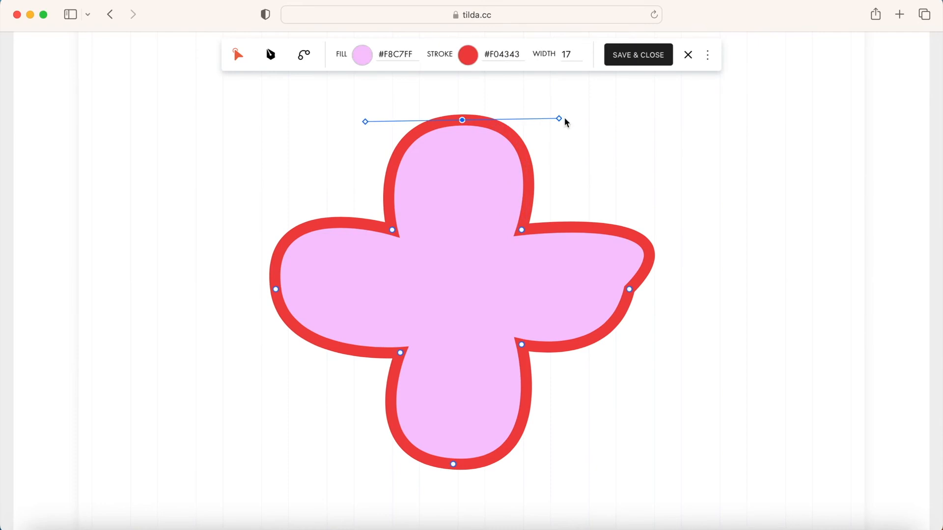
left_click_drag(559, 118, 549, 135)
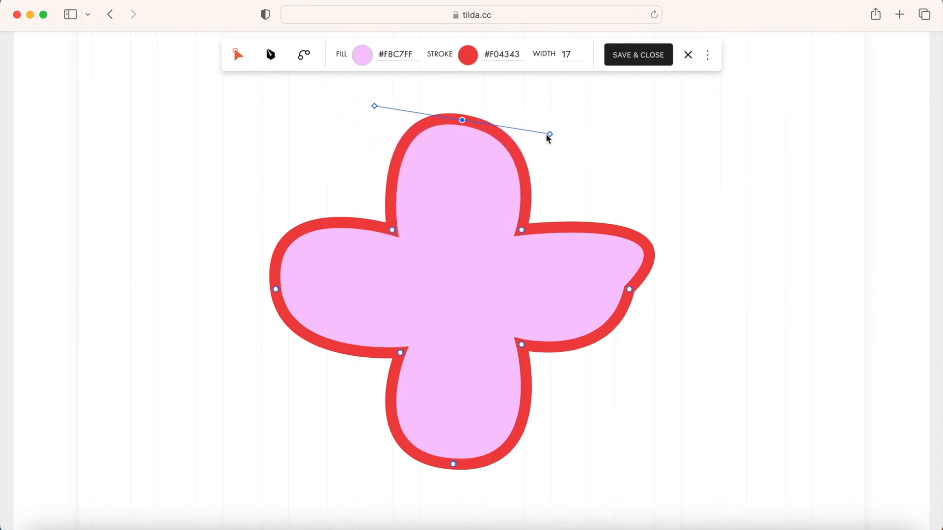
left_click_drag(549, 136, 619, 120)
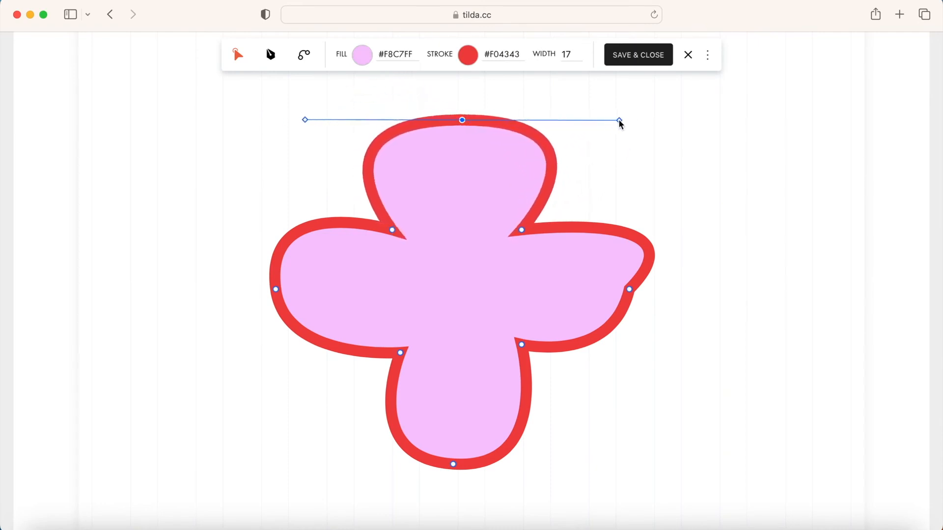
left_click_drag(620, 120, 608, 120)
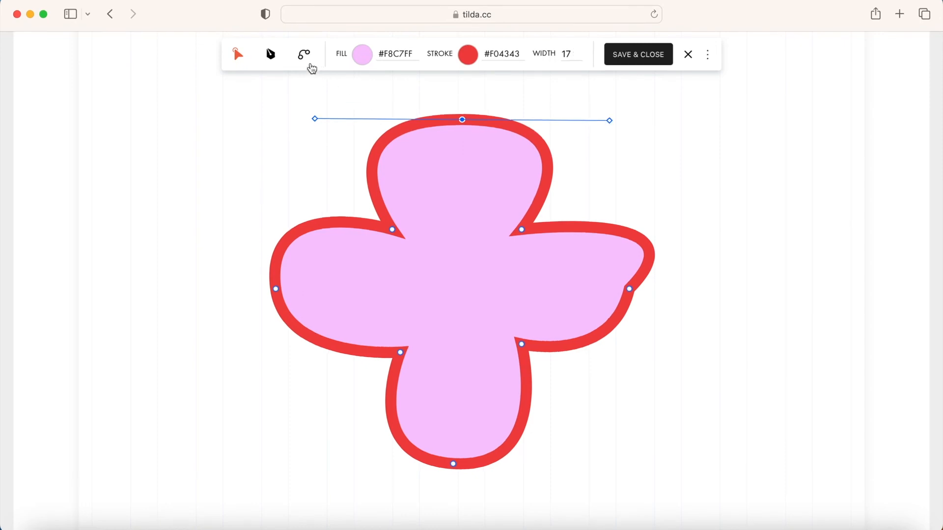
mouse_move(302, 54)
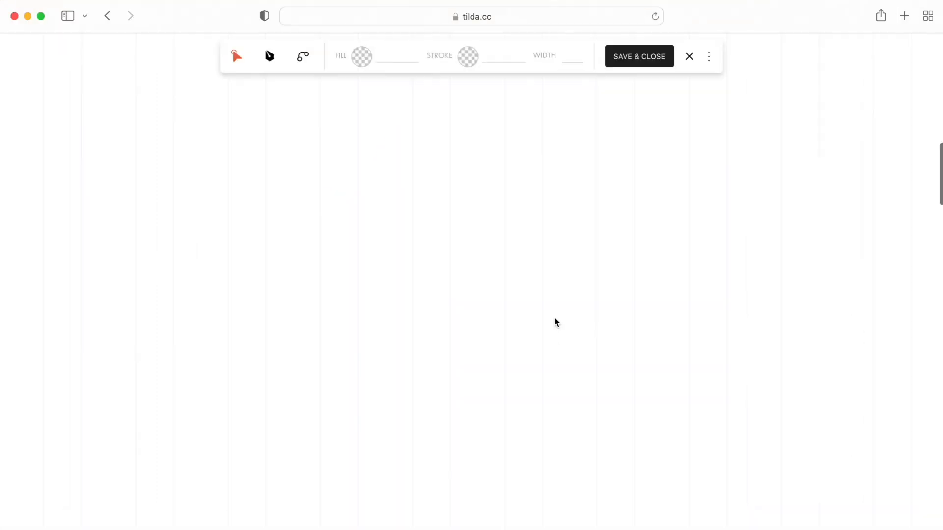
Import 3-3.svg from Downloads and show the two diamonds' anchor points
left_click(709, 56)
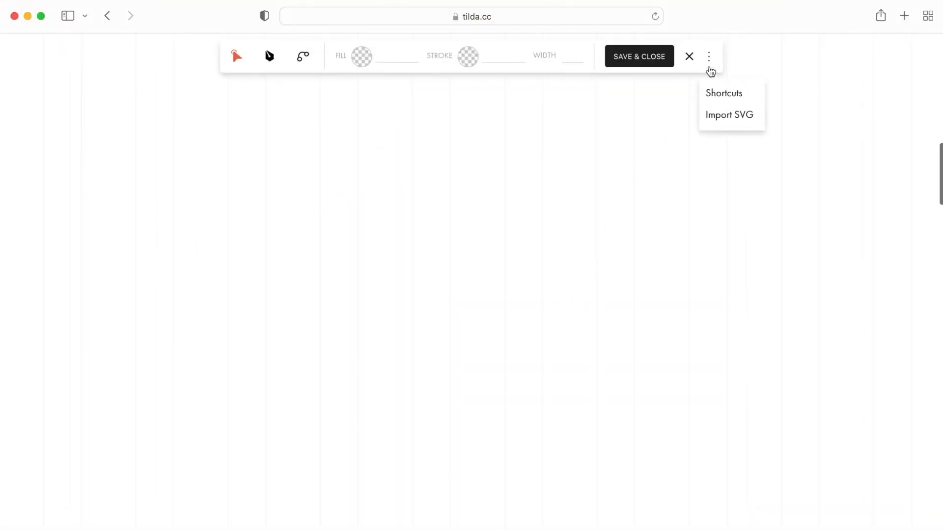
left_click(730, 115)
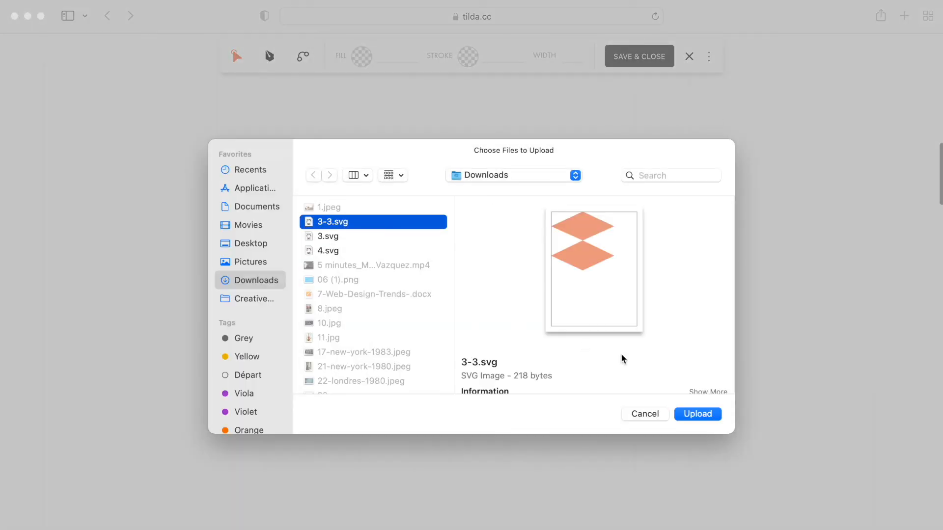
left_click(698, 414)
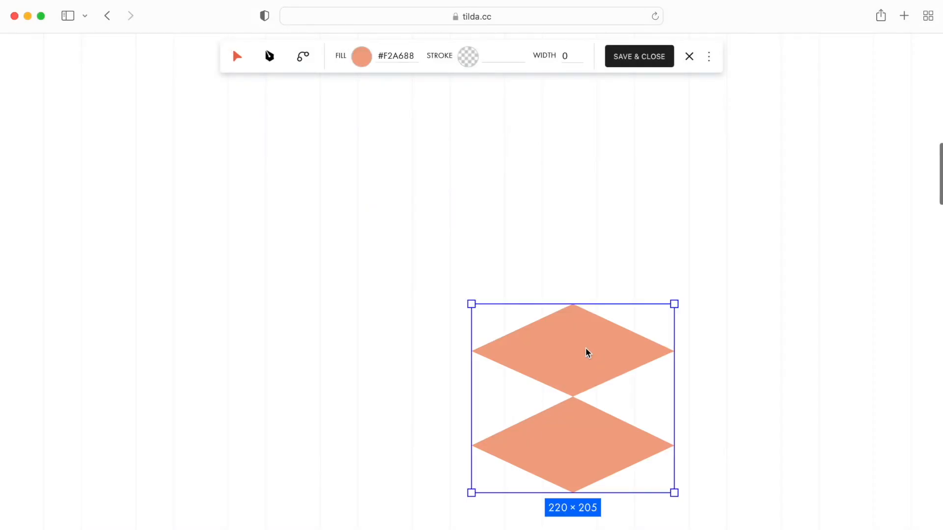
left_click(303, 56)
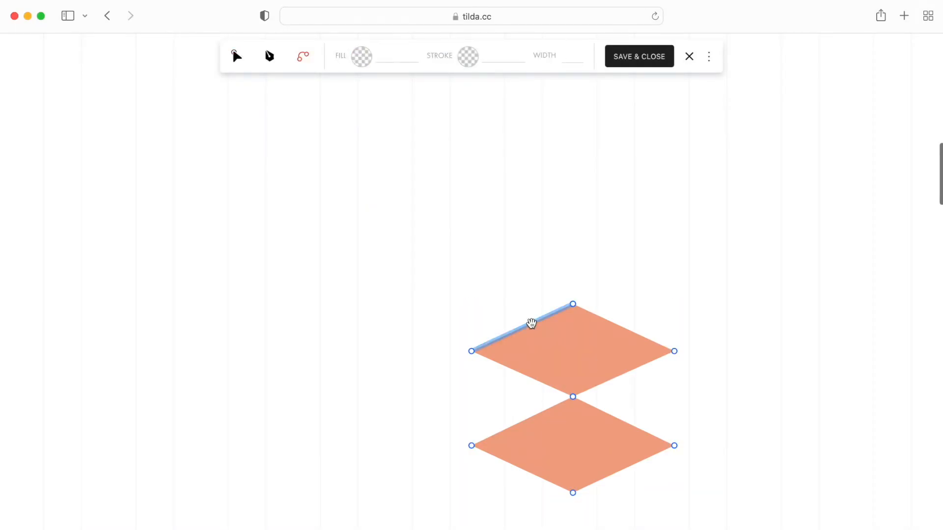